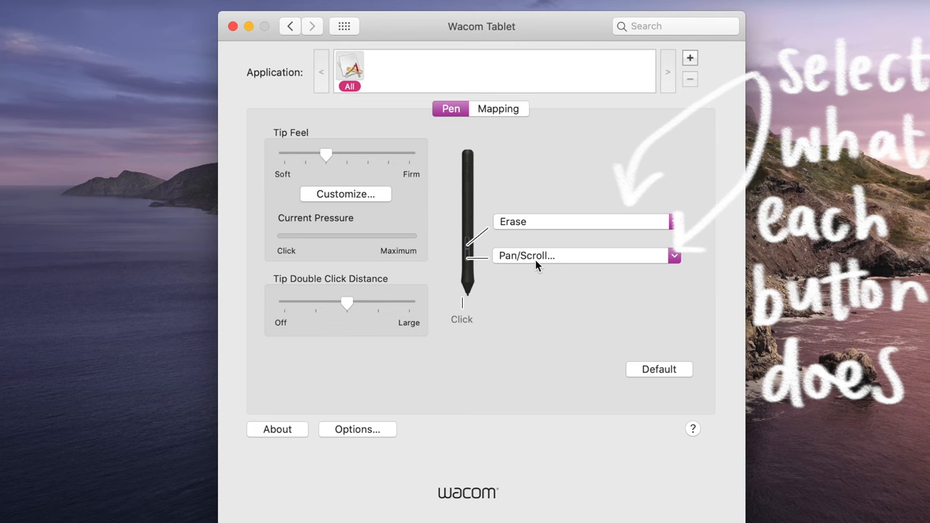
Scroll through the notes and start a search across all notebooks
{"action": "left_click", "coordinate": [674, 221]}
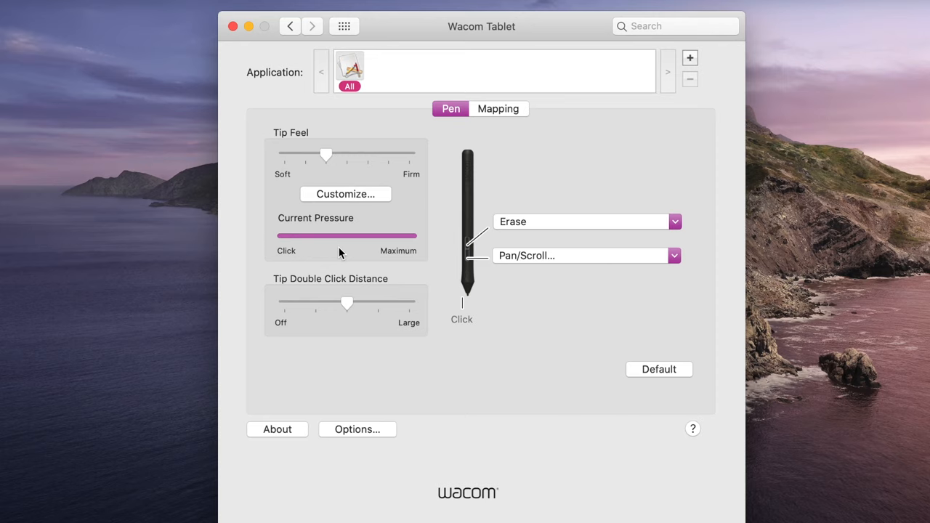
{"action": "left_click", "coordinate": [498, 107]}
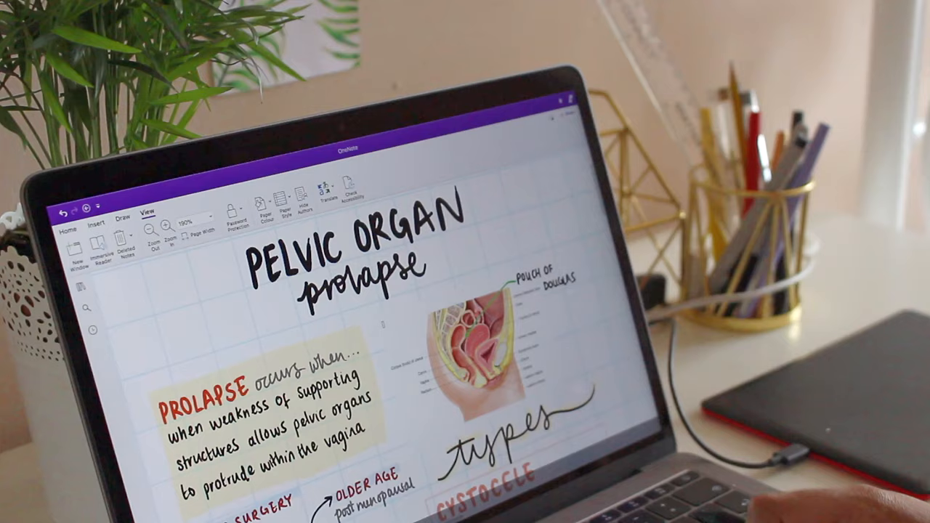
{"action": "scroll", "scroll_direction": "down", "scroll_amount": 3}
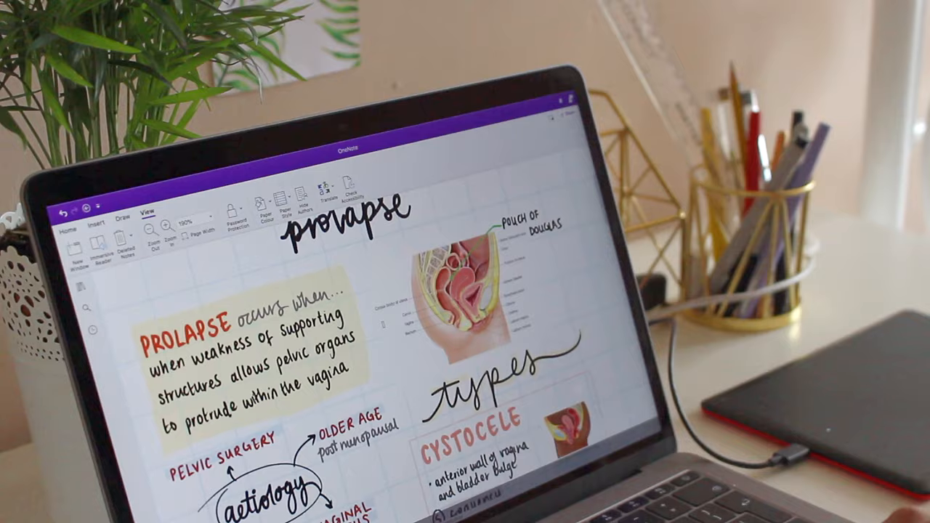
{"action": "scroll", "scroll_direction": "down", "scroll_amount": 3}
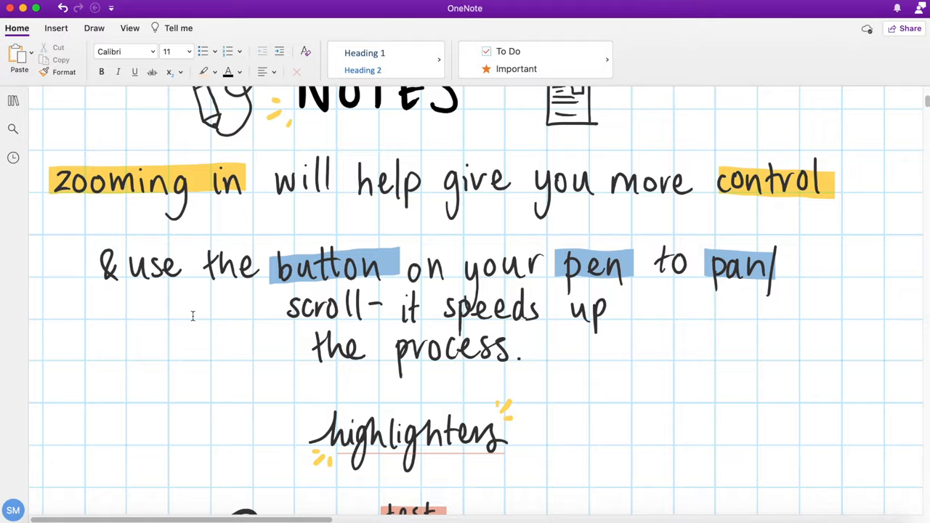
{"action": "left_click", "coordinate": [13, 128]}
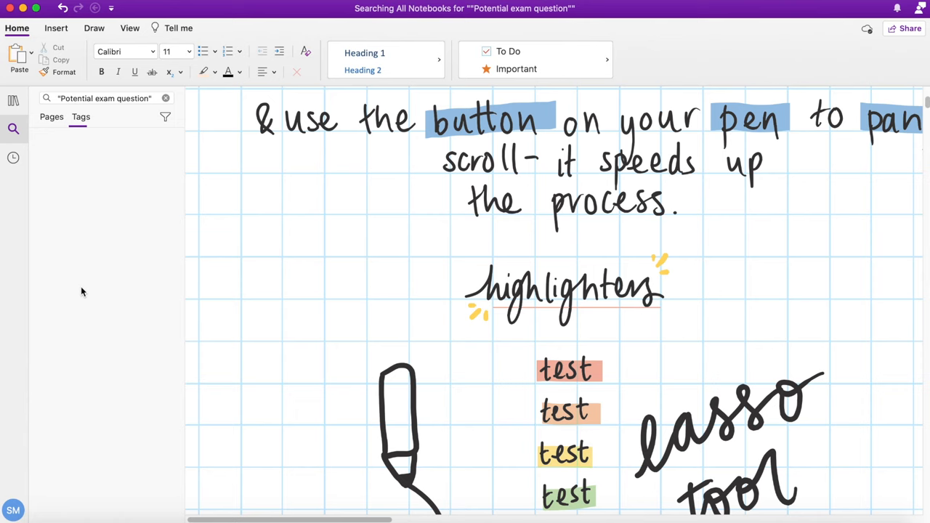
Search by the HLA tag and open the coeliac disease note from the results
{"action": "left_click", "coordinate": [165, 99]}
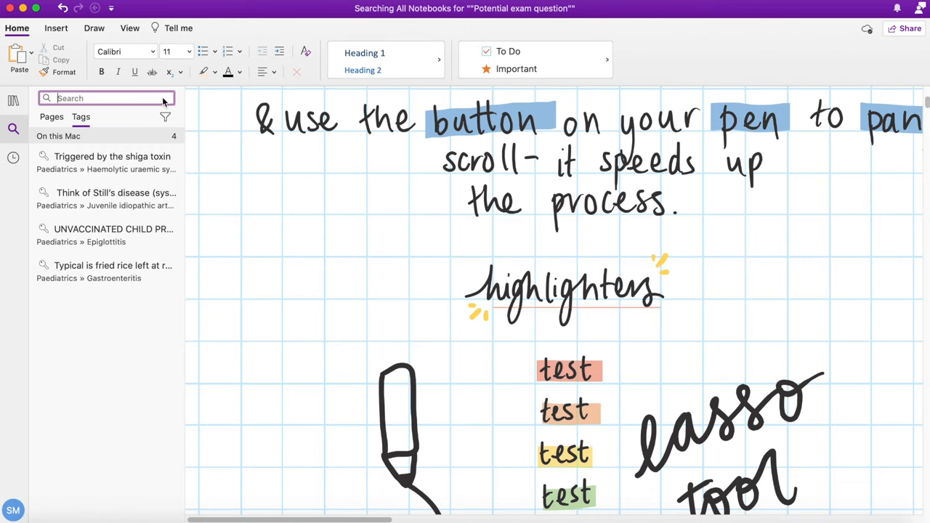
{"action": "left_click", "coordinate": [105, 99]}
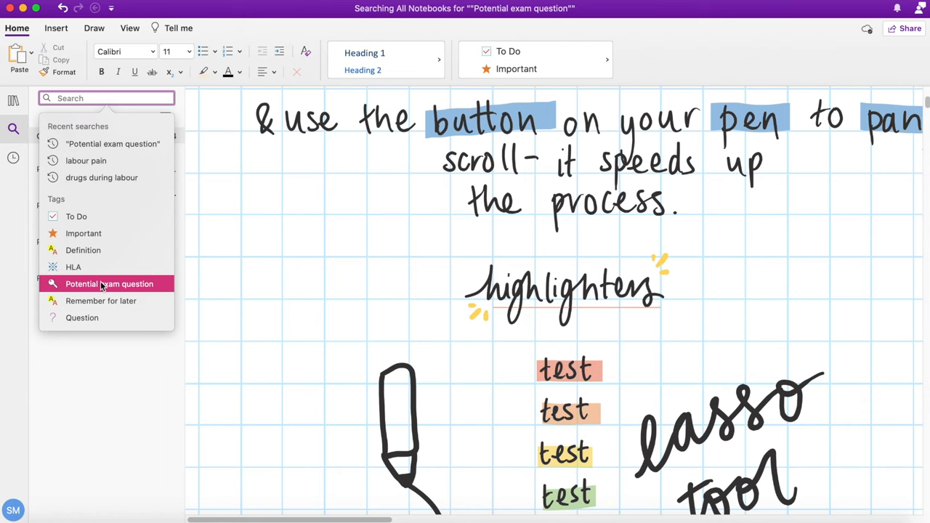
{"action": "left_click", "coordinate": [73, 267]}
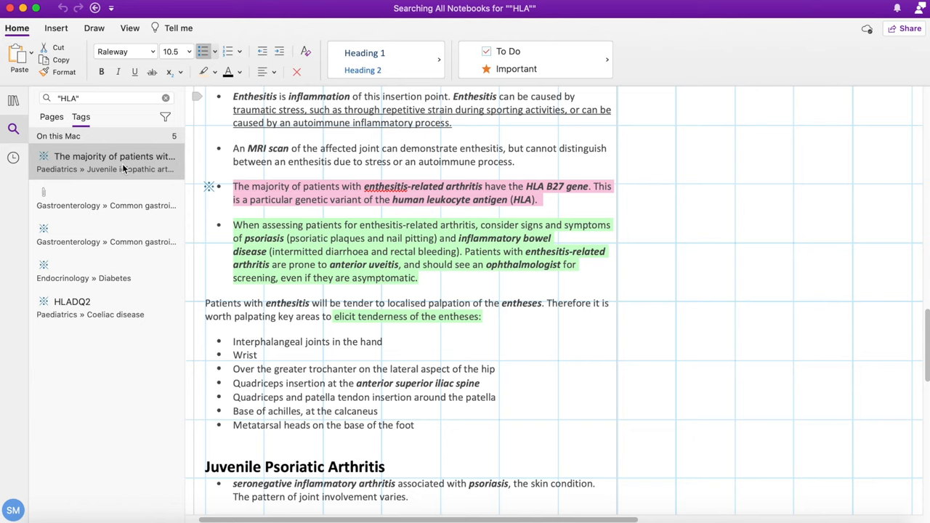
{"action": "left_click", "coordinate": [105, 235]}
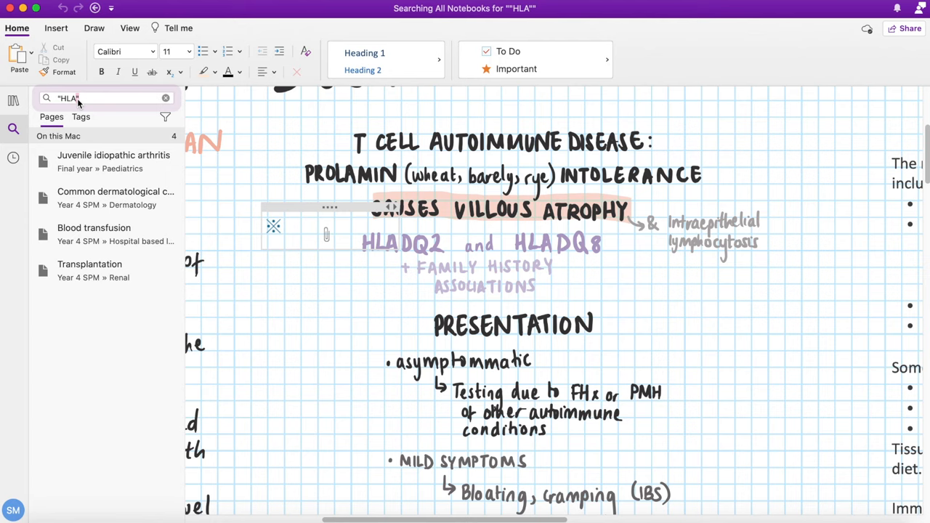
Search all notebooks for the word 'enuresis'
{"action": "left_click", "coordinate": [165, 97]}
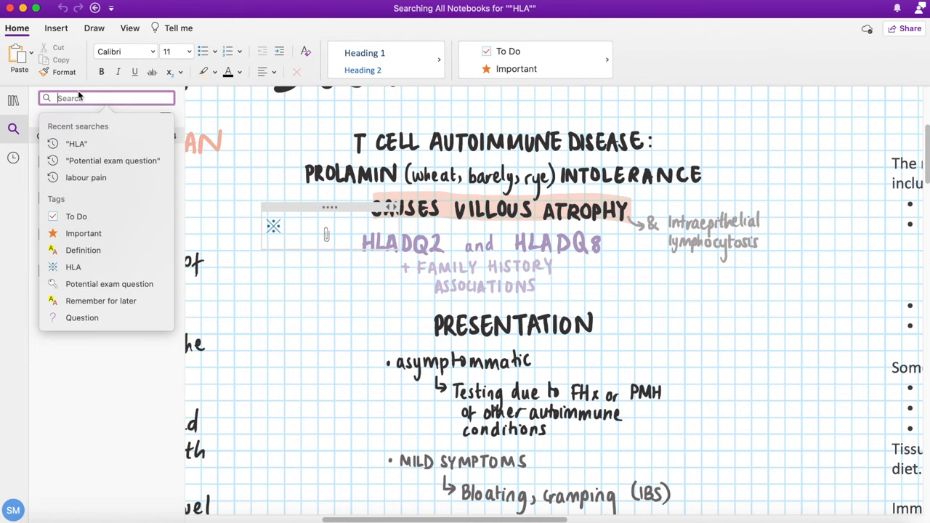
{"action": "type", "text": "enuresis"}
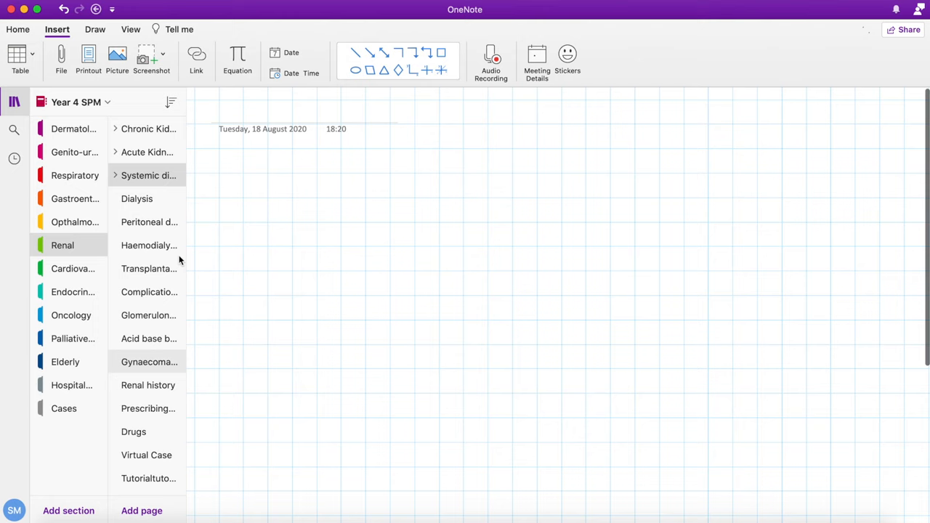
Open the Dialysis sub-page under End stage renal in the Renal section
{"action": "left_click", "coordinate": [137, 197]}
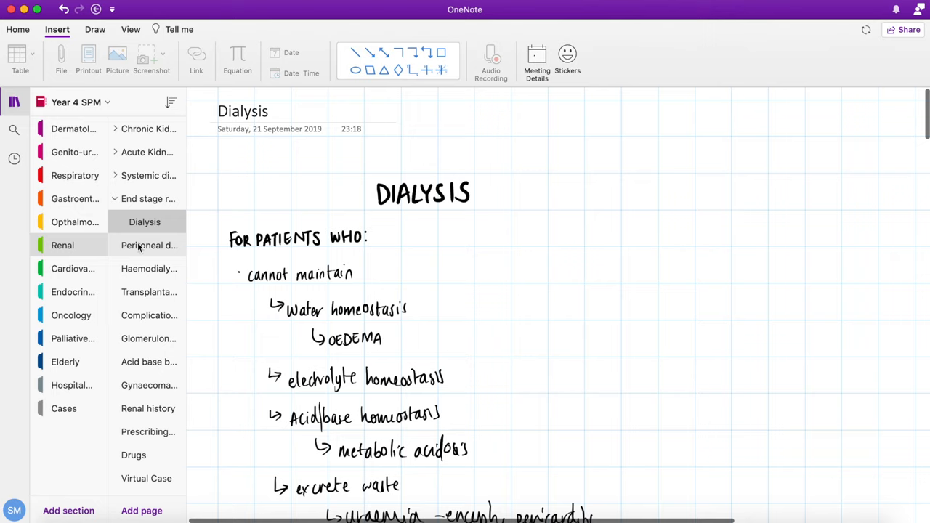